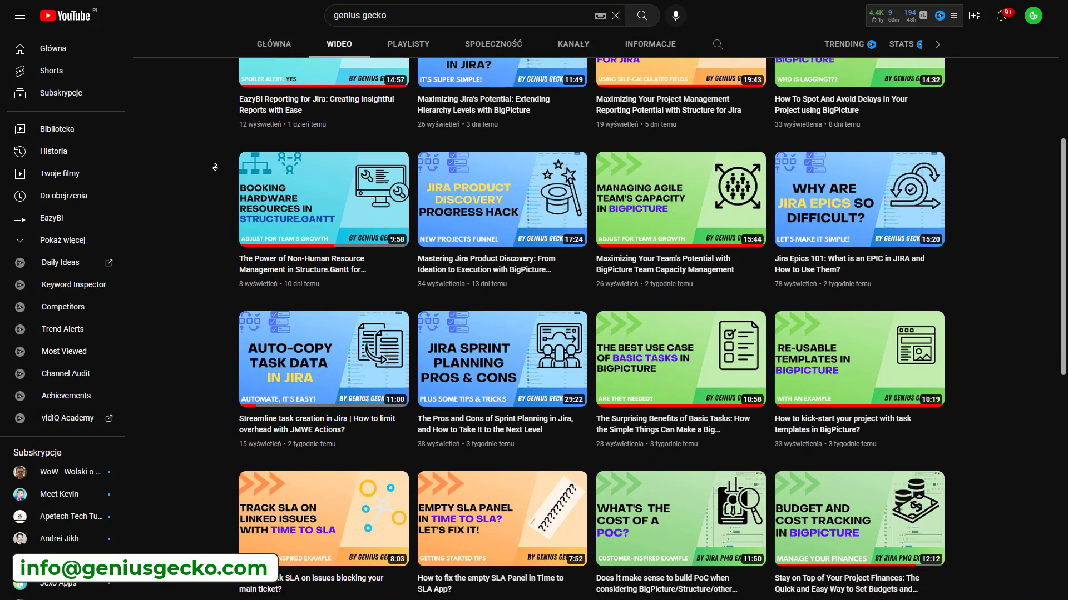
# - Scroll through the Time to SLA playground project page
pyautogui.scroll(-3)
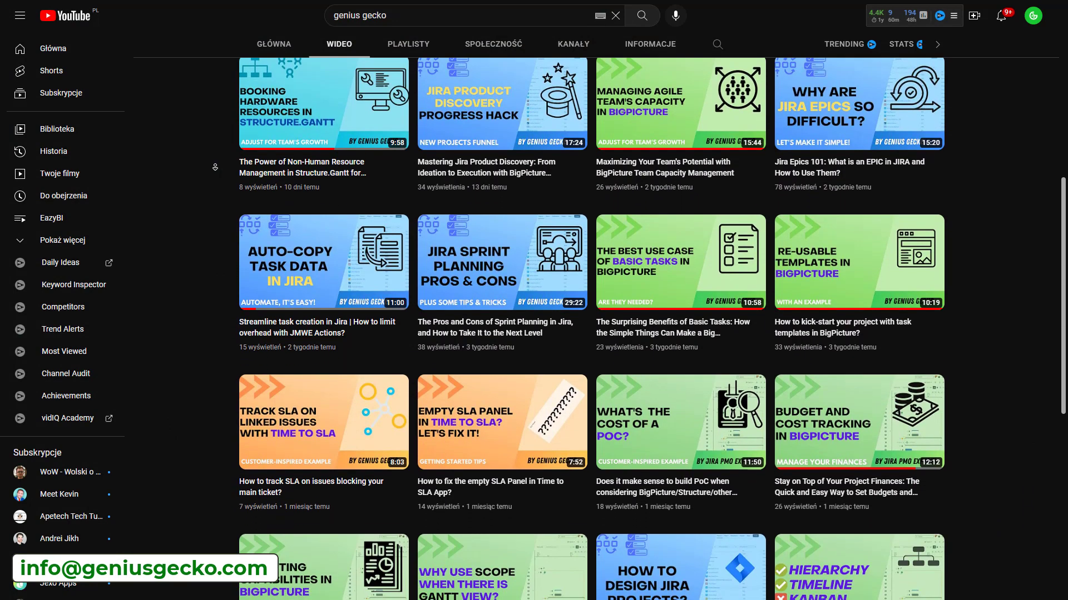
pyautogui.scroll(-3)
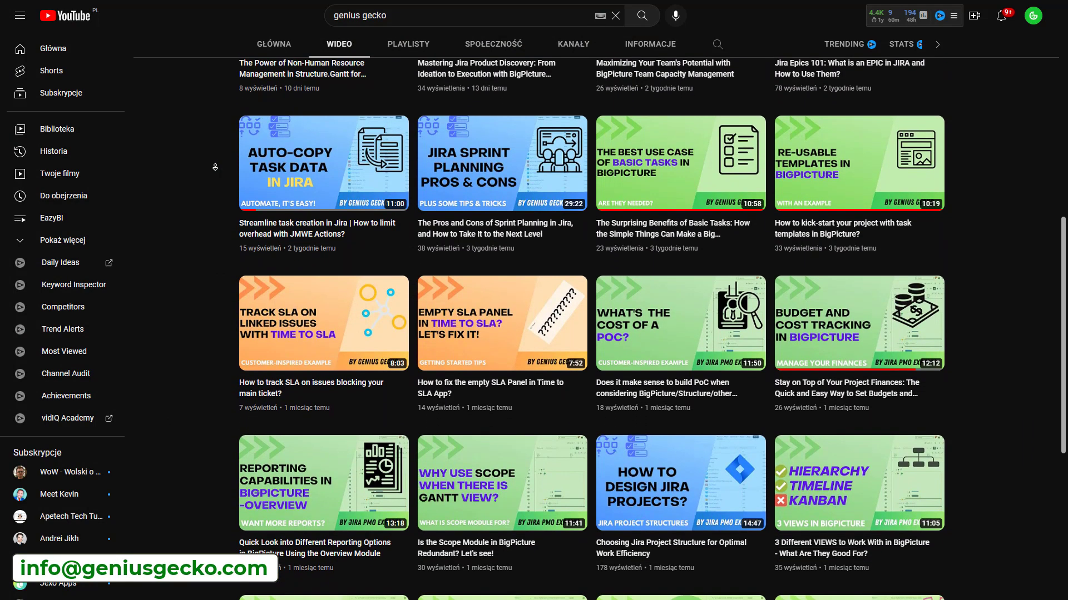
pyautogui.scroll(-3)
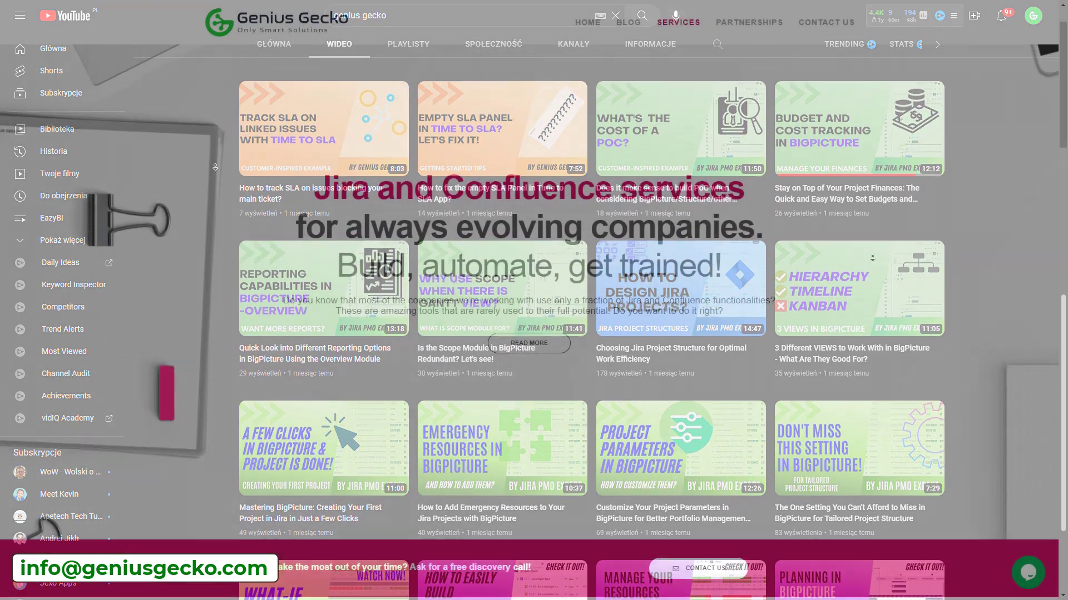
pyautogui.click(615, 16)
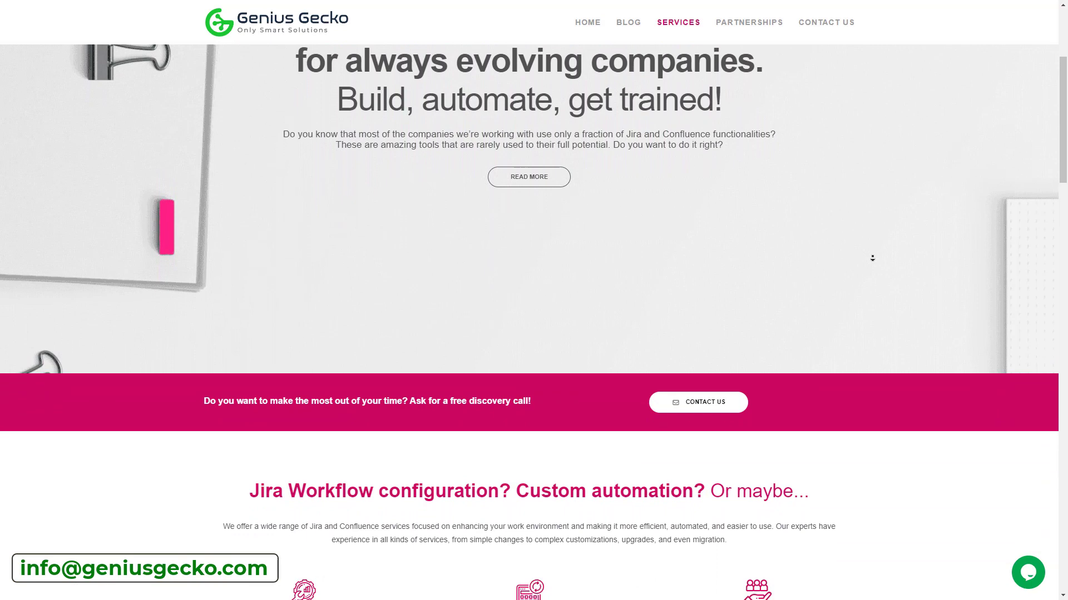
pyautogui.scroll(-3)
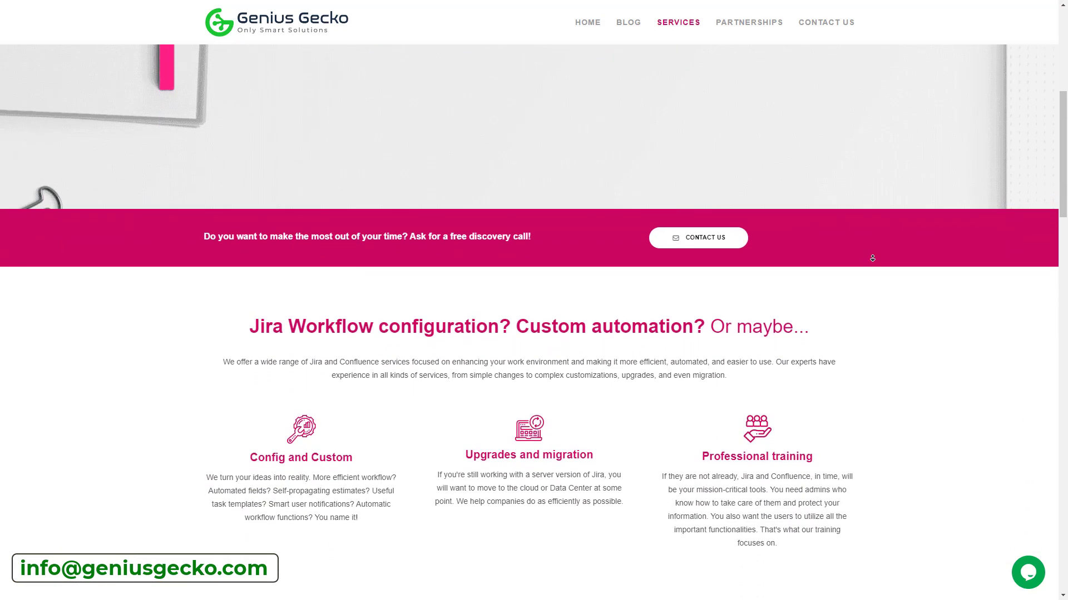
pyautogui.scroll(-3)
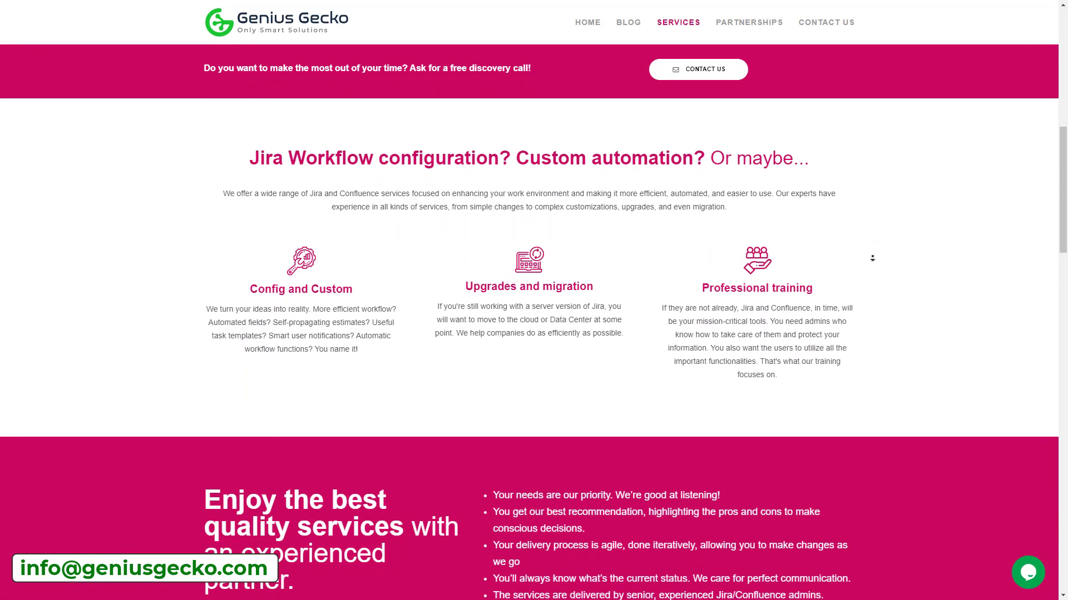
pyautogui.scroll(-3)
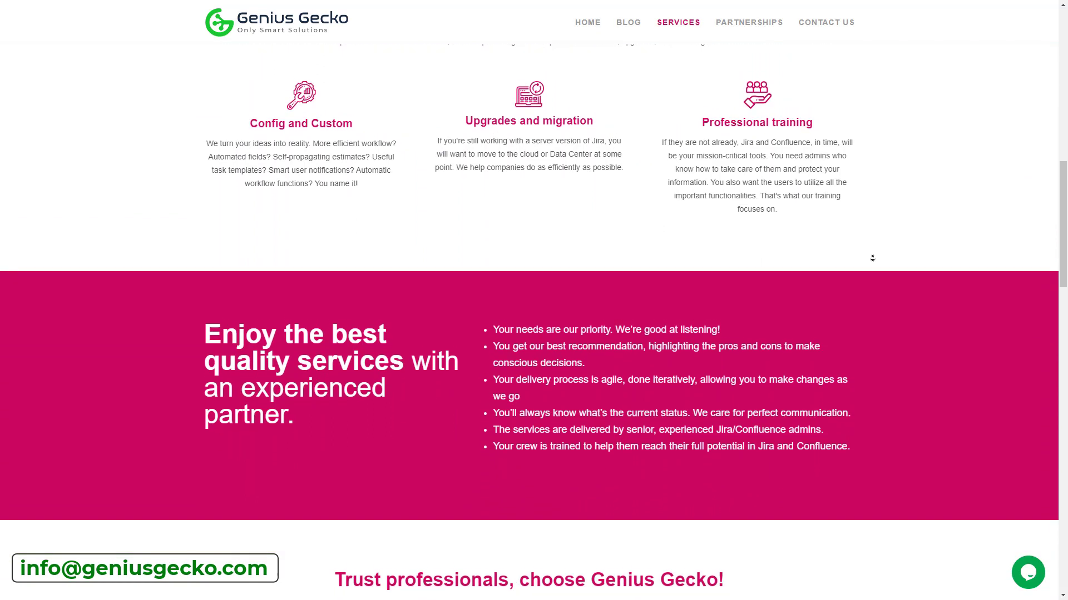
pyautogui.scroll(-3)
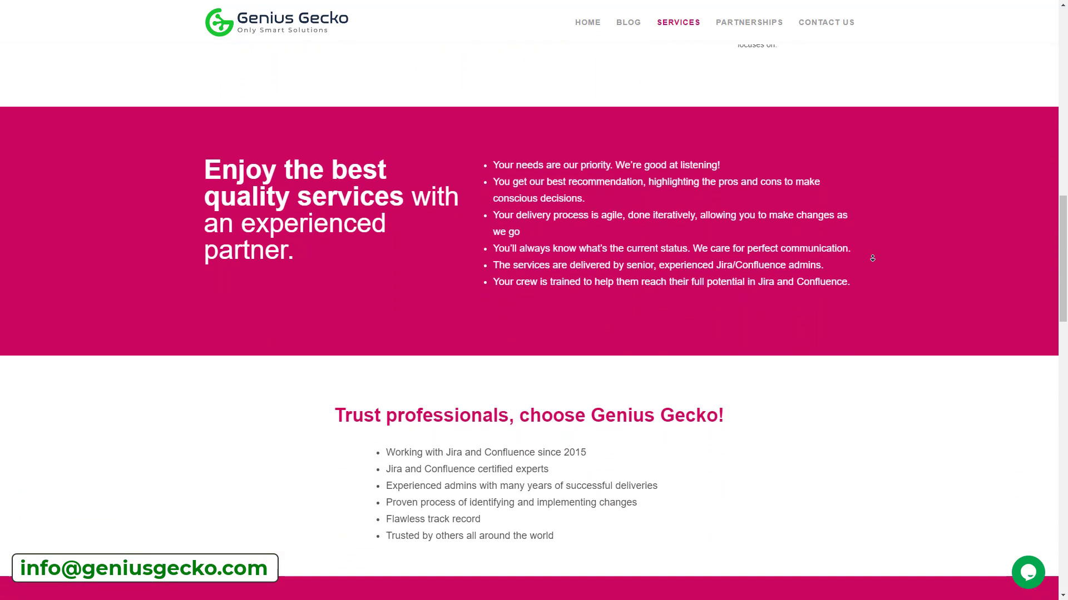
pyautogui.scroll(-3)
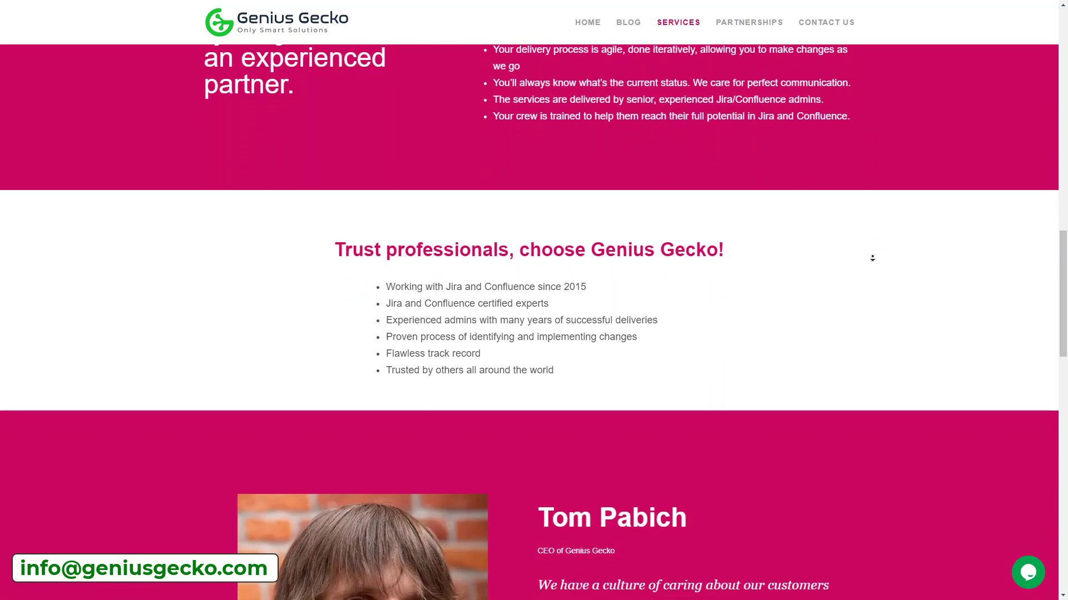
pyautogui.scroll(-3)
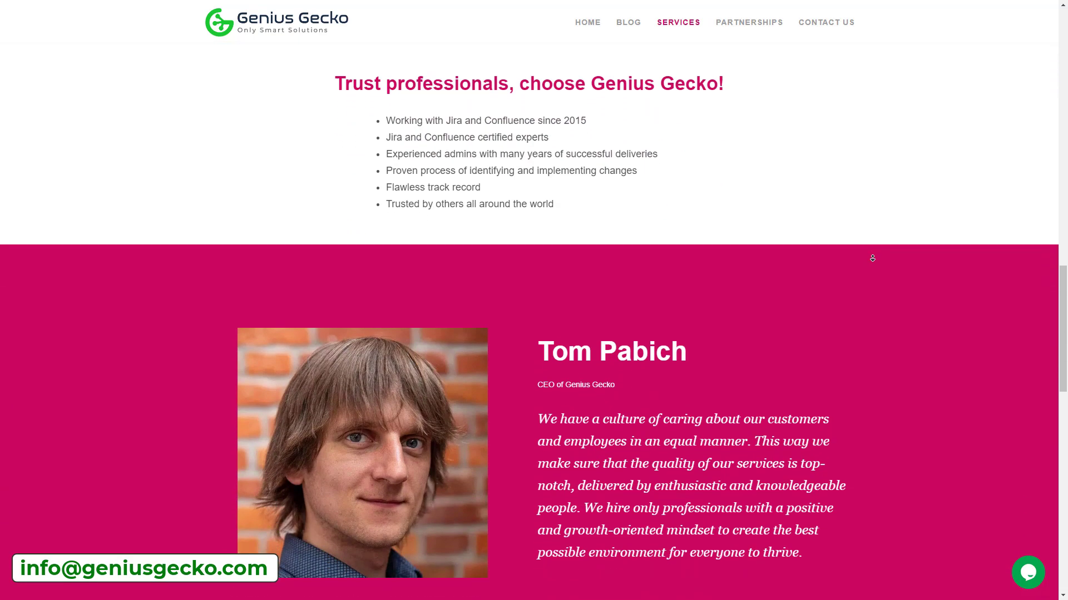
pyautogui.scroll(-3)
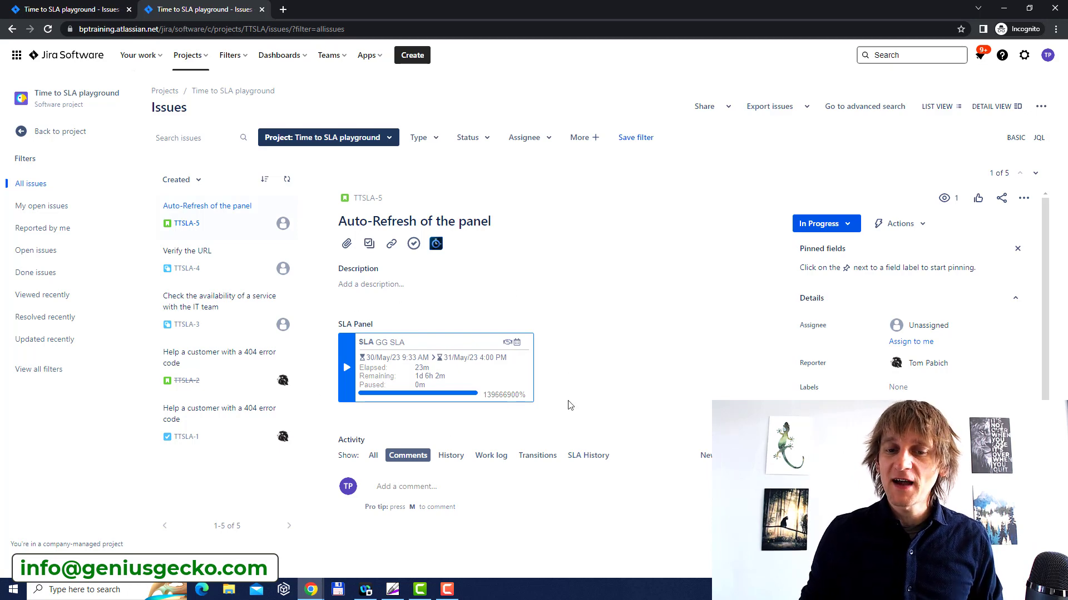
pyautogui.moveTo(602, 400)
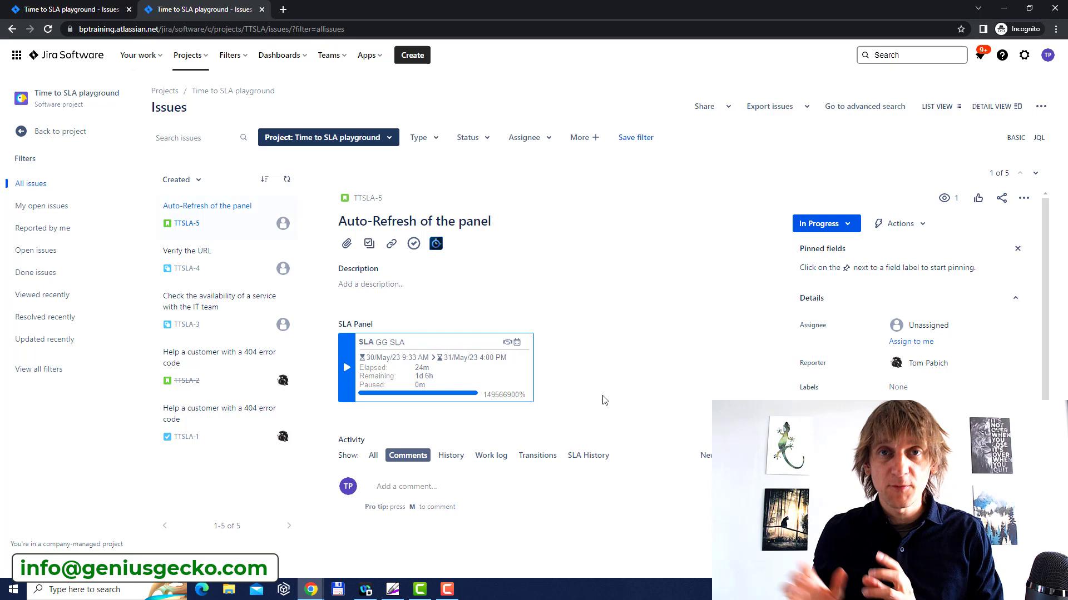
pyautogui.moveTo(537, 397)
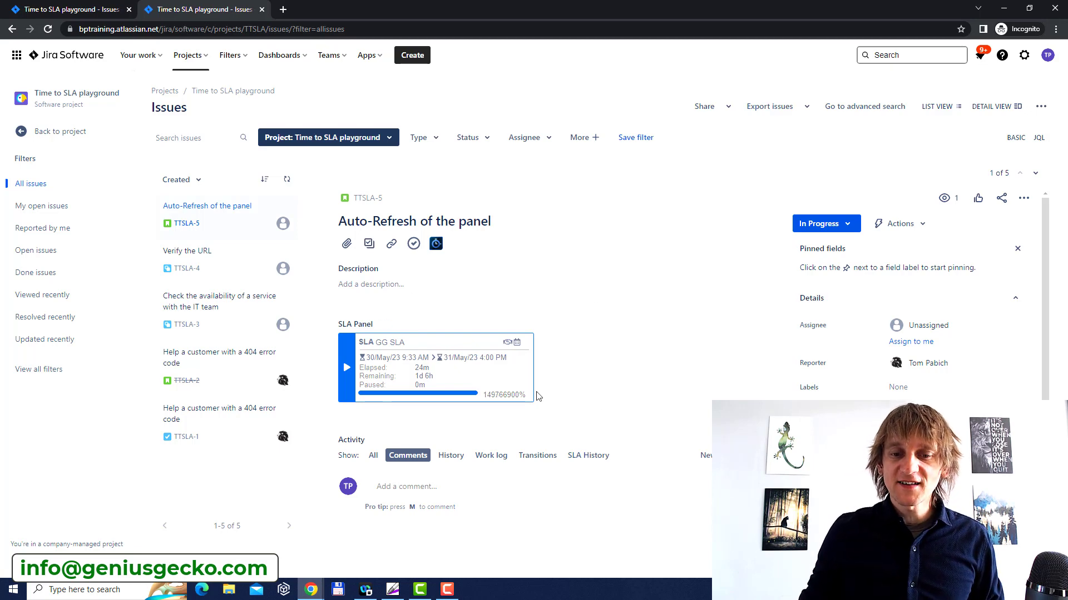
pyautogui.moveTo(633, 406)
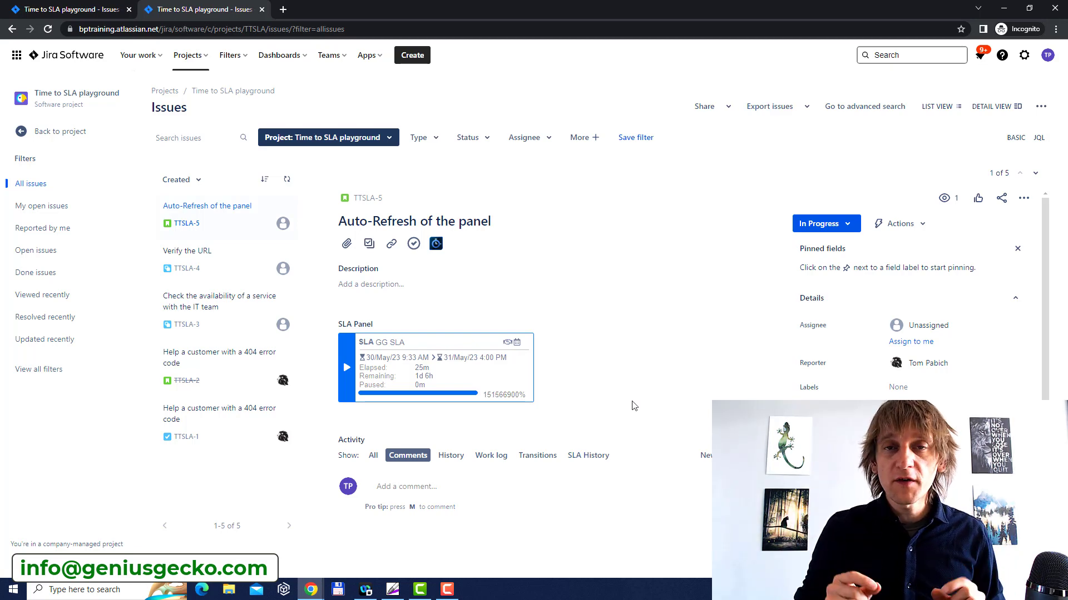
pyautogui.moveTo(663, 427)
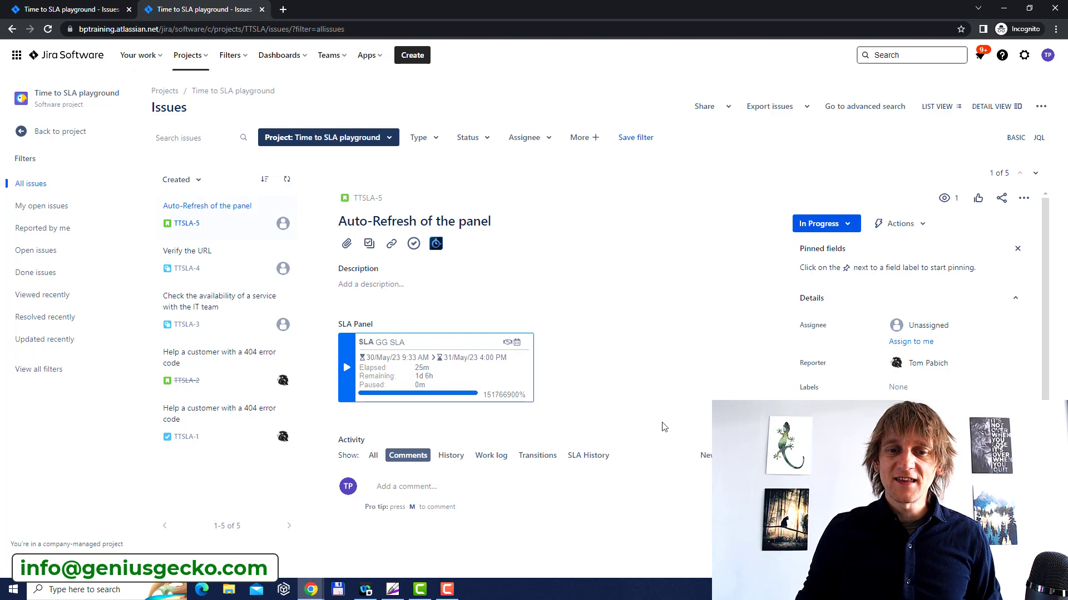
pyautogui.moveTo(497, 422)
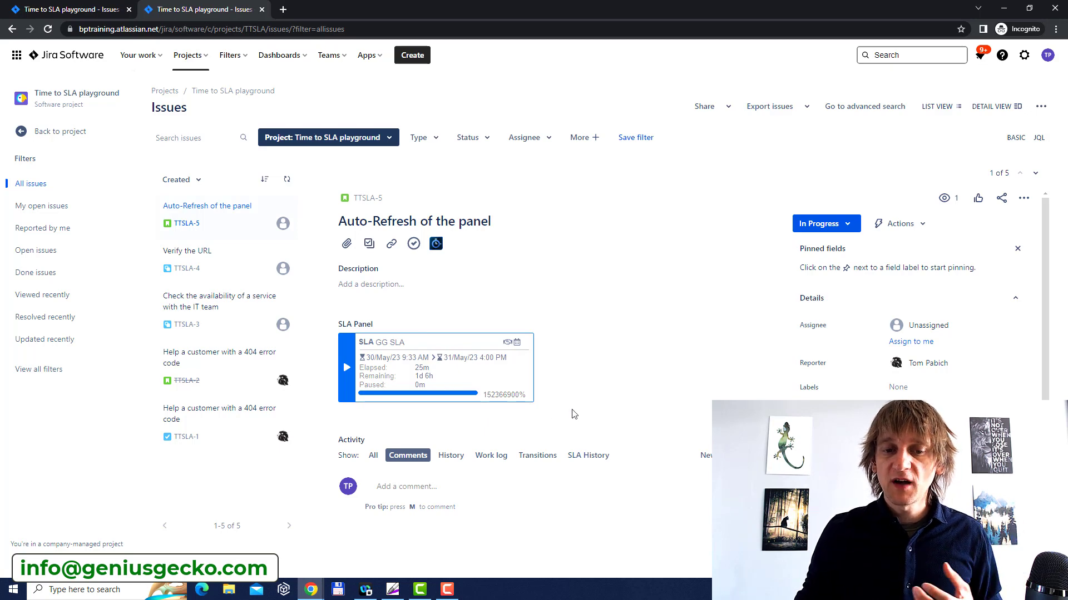
pyautogui.moveTo(468, 308)
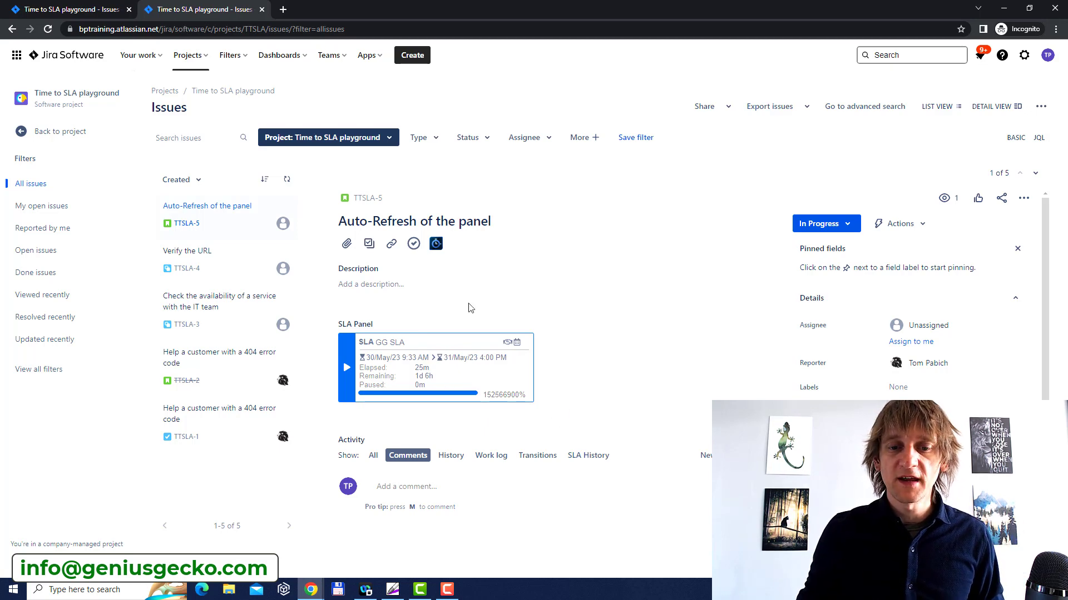
pyautogui.moveTo(542, 374)
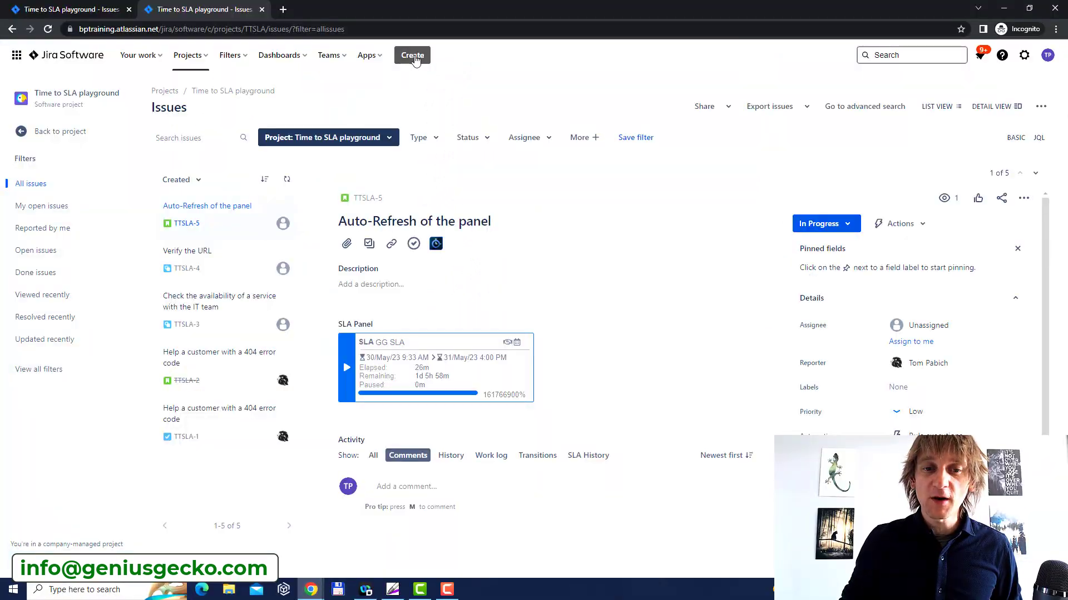
# - Create a Bug with the summary 'There's a bug under my bed'
pyautogui.click(411, 55)
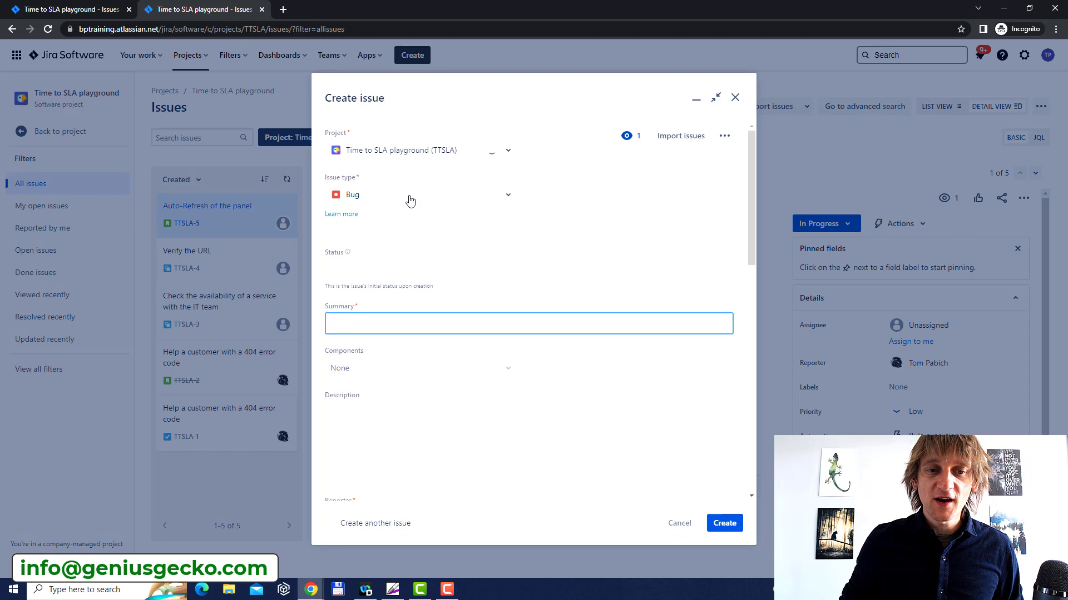
pyautogui.click(527, 324)
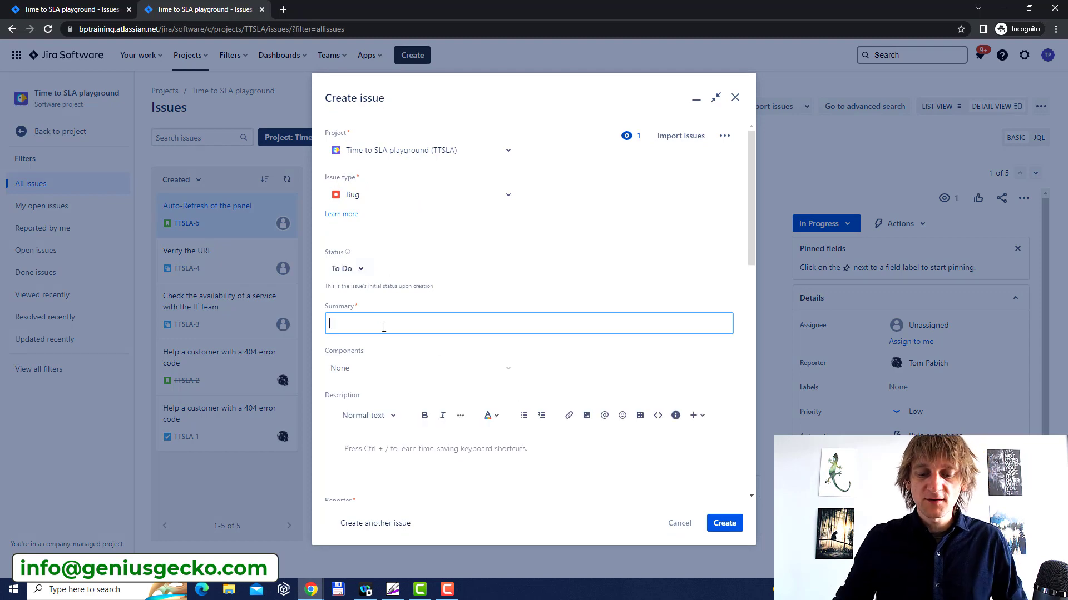
pyautogui.write("There's a bug unde")
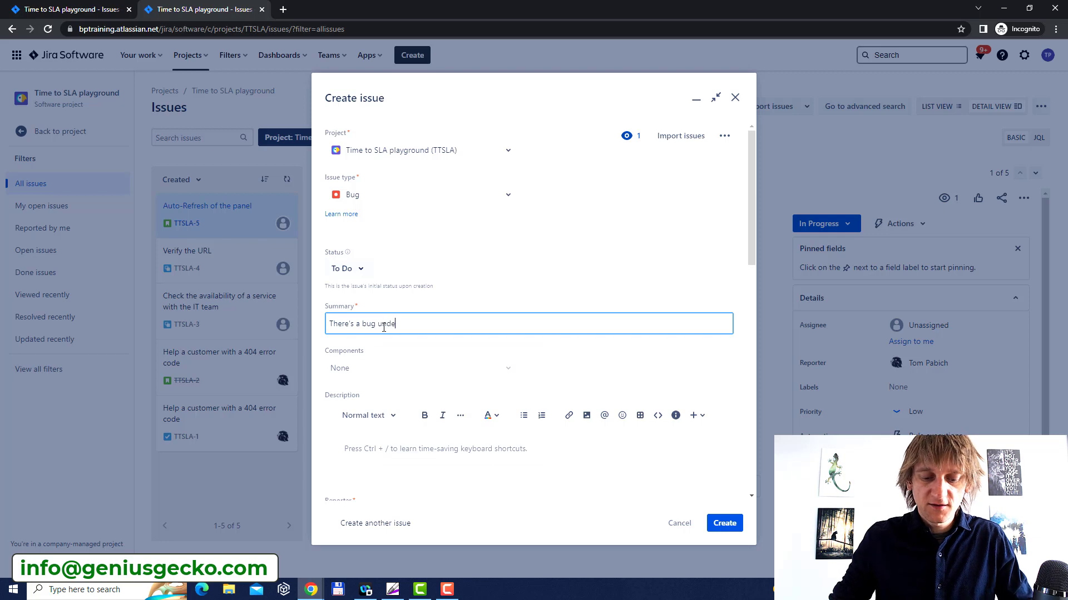
pyautogui.write('r my bed')
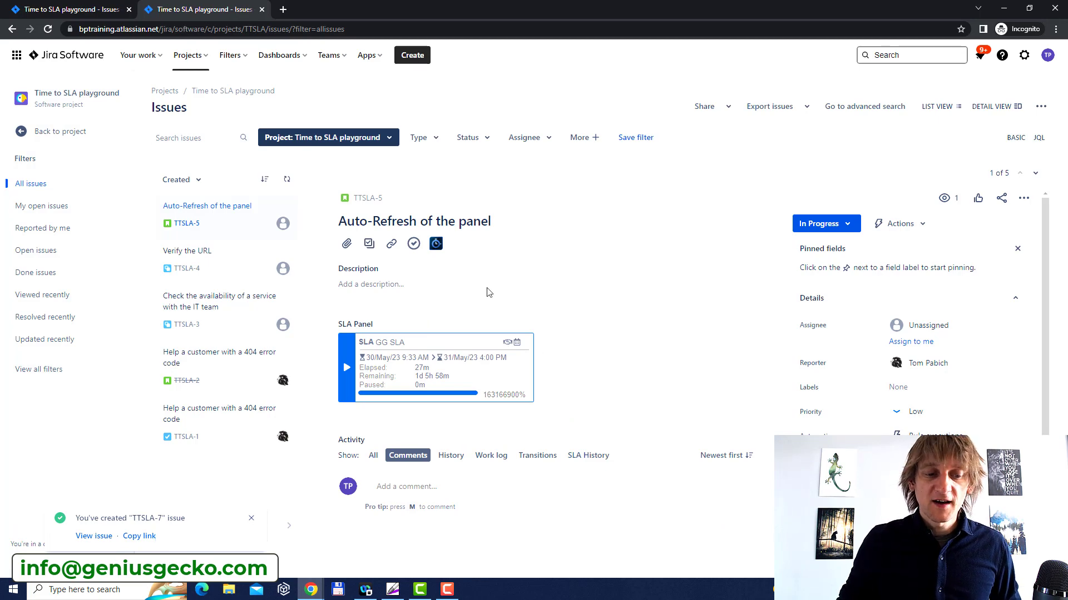
# - Add the SLA Panel with the GG SLA timer to TTSLA-7, then switch browser windows
pyautogui.click(93, 536)
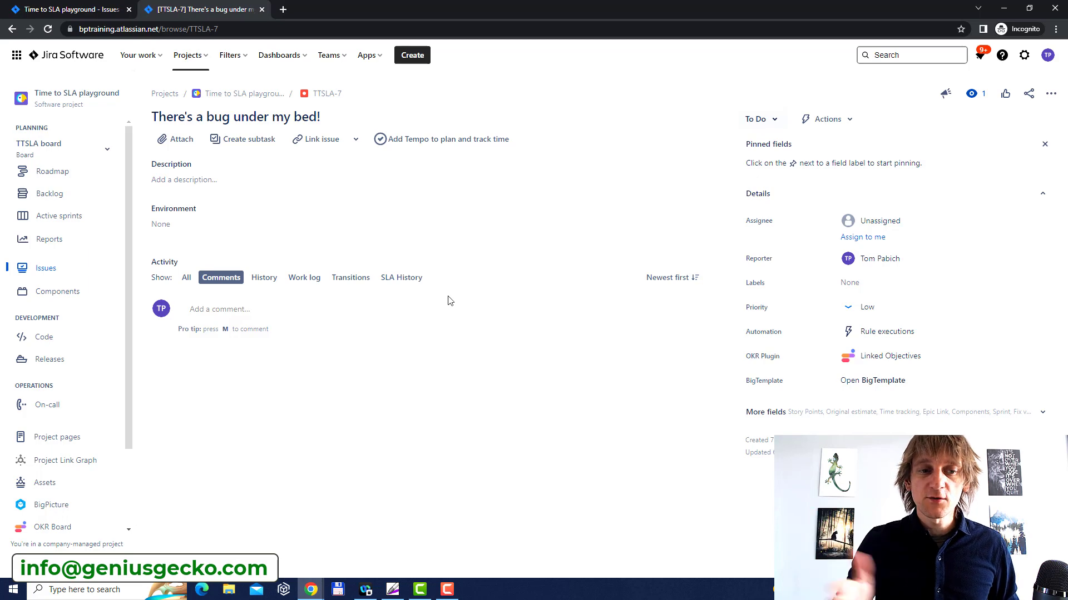
pyautogui.moveTo(427, 230)
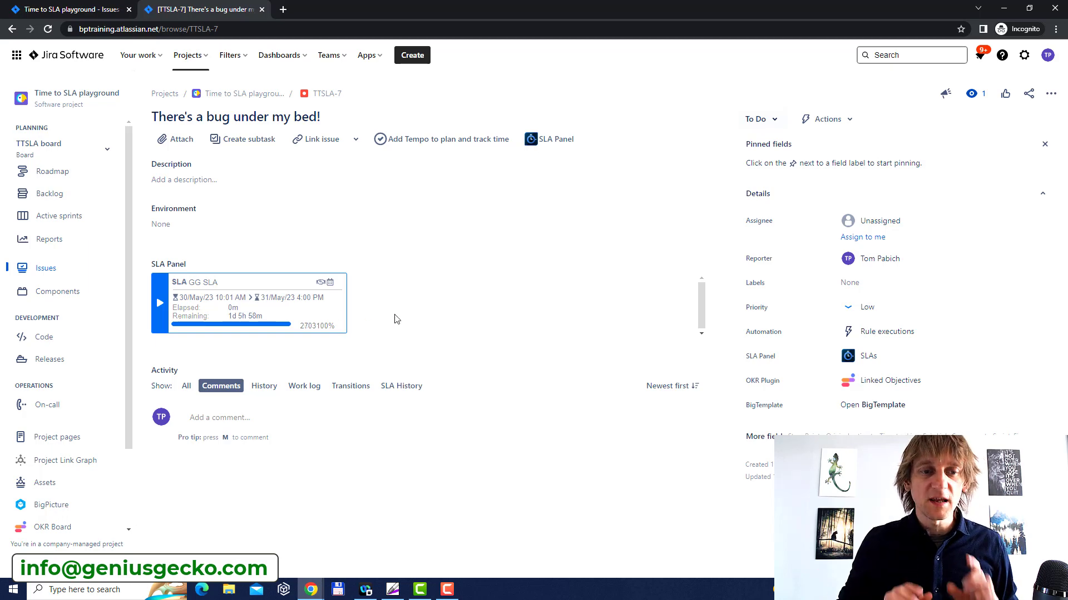
pyautogui.press('alt+tab')
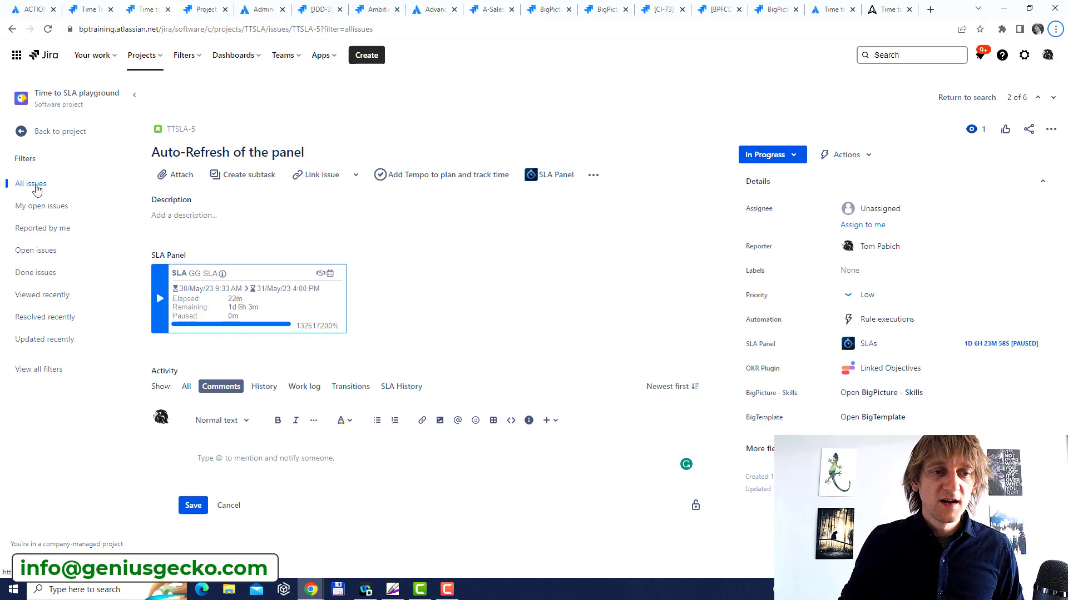
# - List all project issues and open TTSLA-7 'There's a bug under my bed!'
pyautogui.click(31, 184)
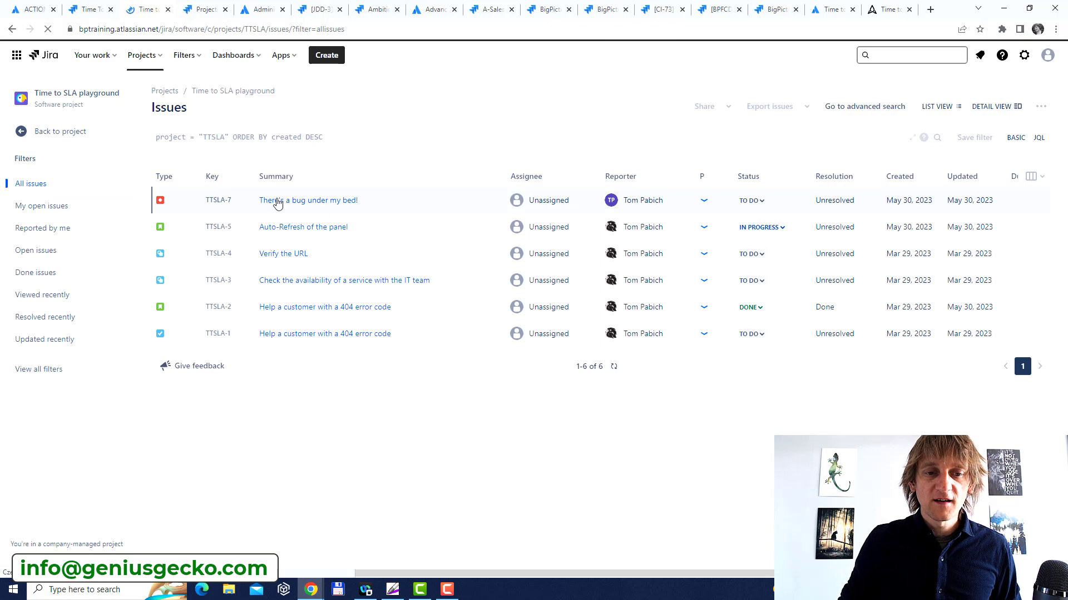
pyautogui.click(308, 200)
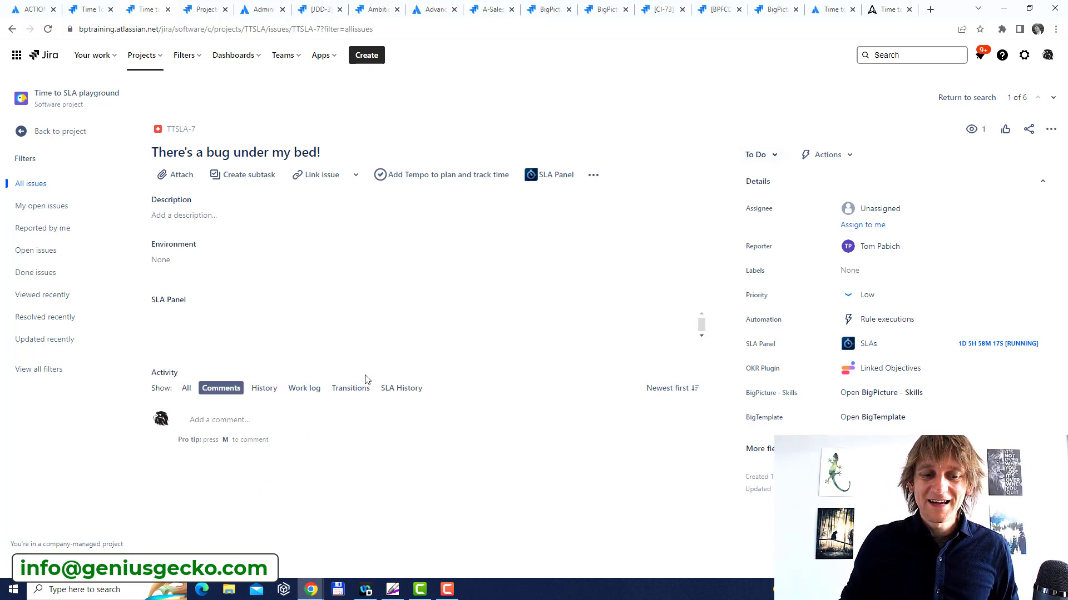
# - Comment 'Which bed?' on TTSLA-7 and set its status to Waiting for Information
pyautogui.click(549, 175)
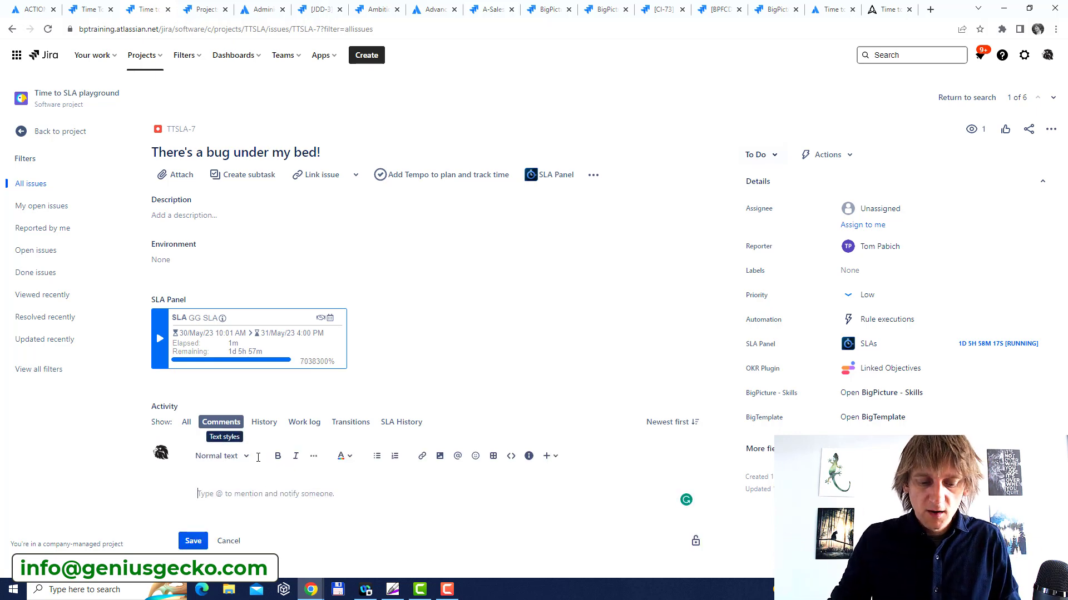
pyautogui.write('Which bed')
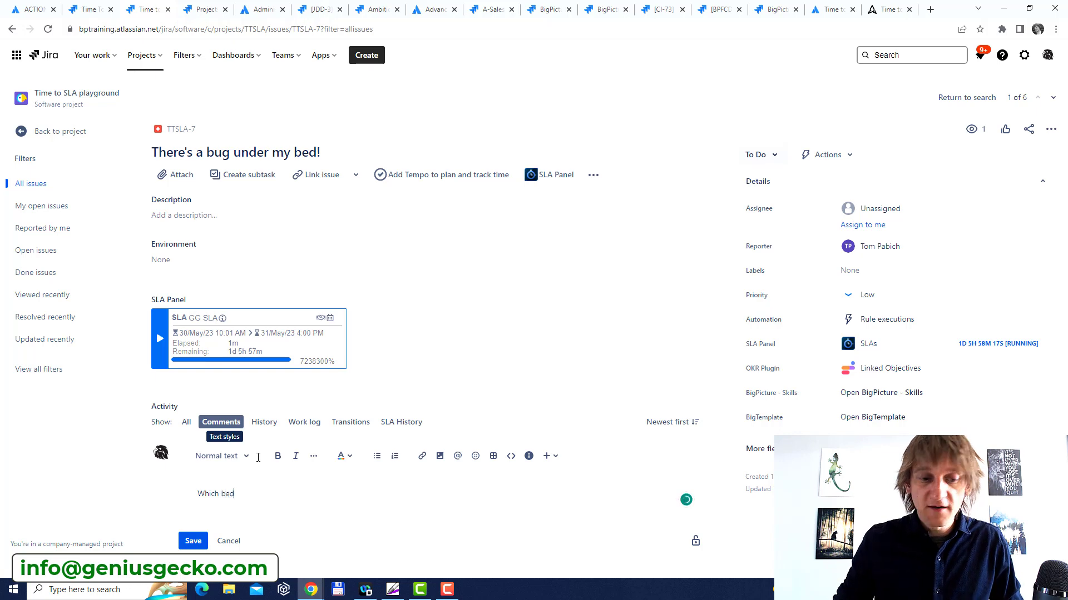
pyautogui.click(193, 540)
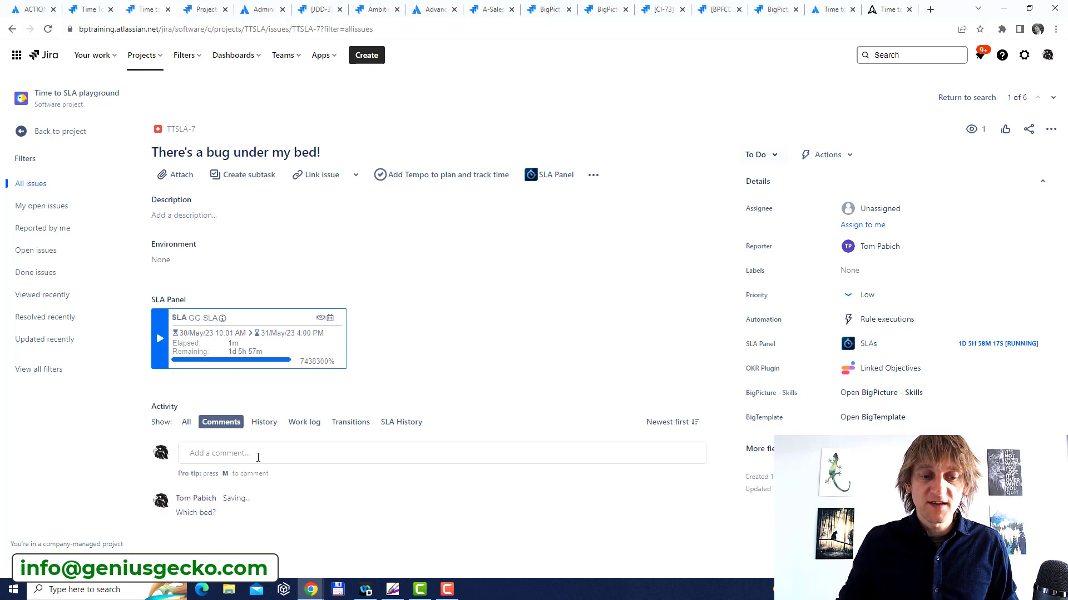
pyautogui.click(757, 155)
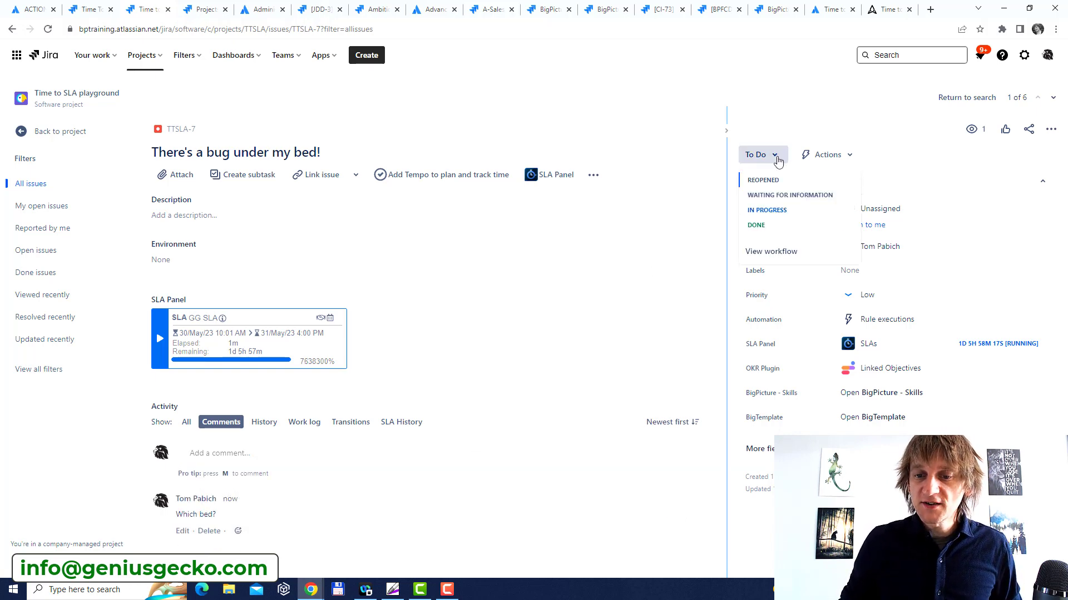
pyautogui.click(789, 195)
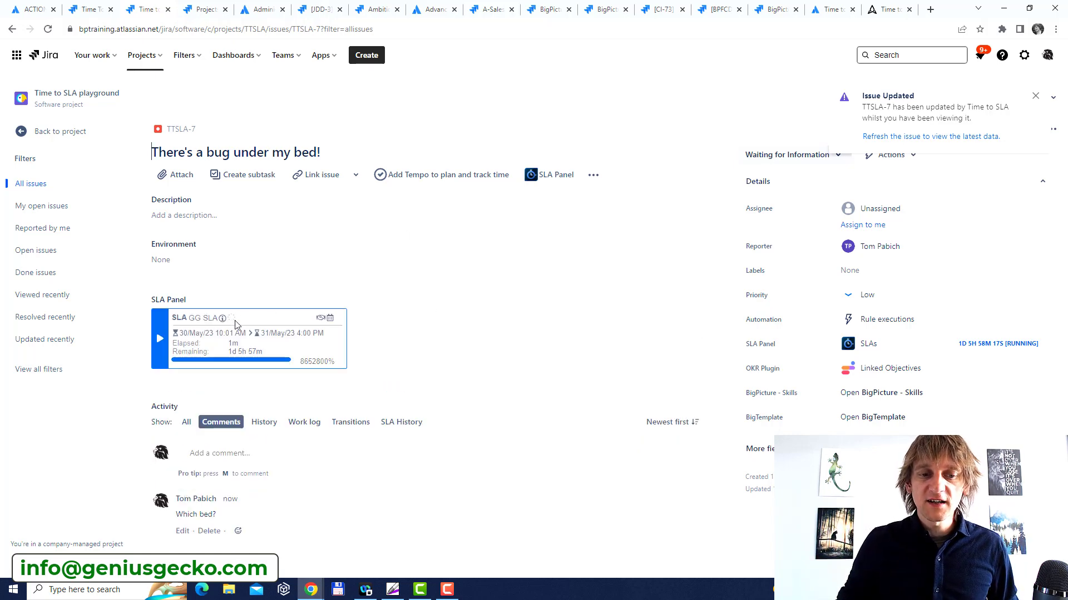
pyautogui.moveTo(392, 351)
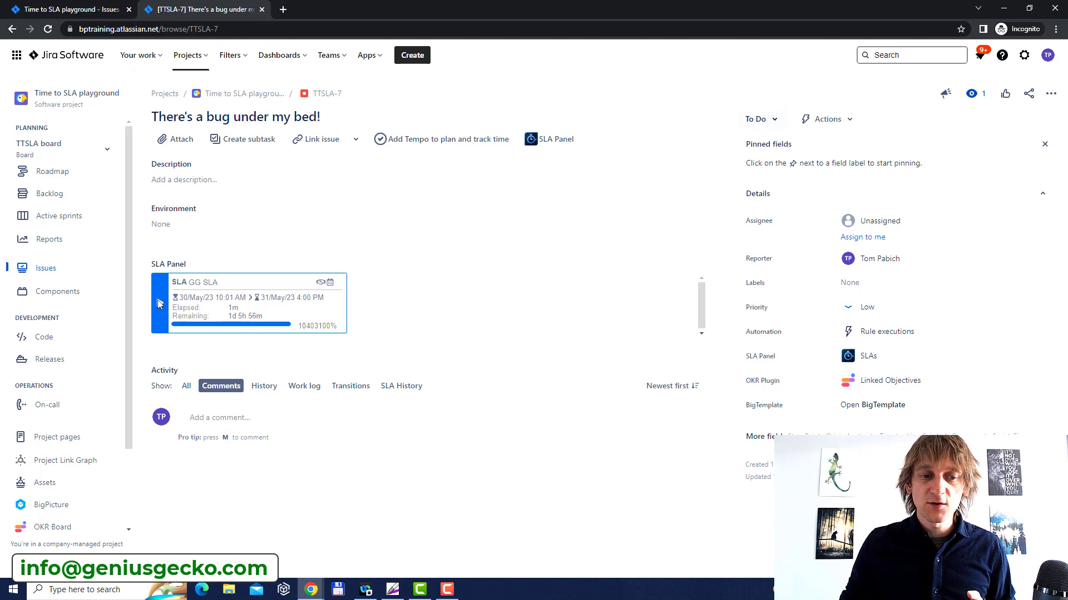
pyautogui.moveTo(161, 303)
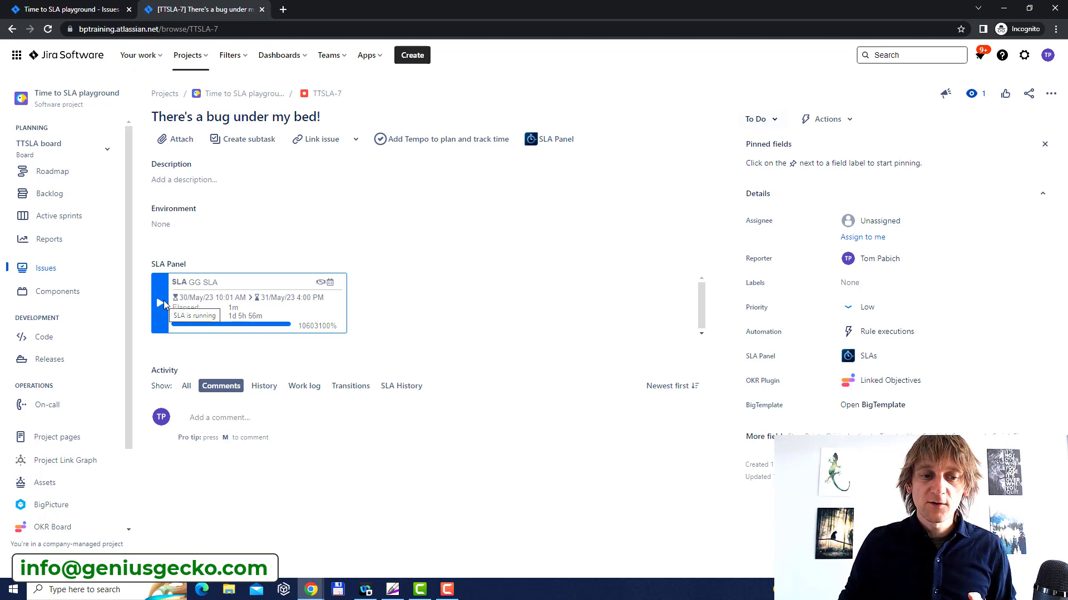
# - Refresh the incognito view of TTSLA-7 to show the paused GG SLA timer
pyautogui.click(160, 303)
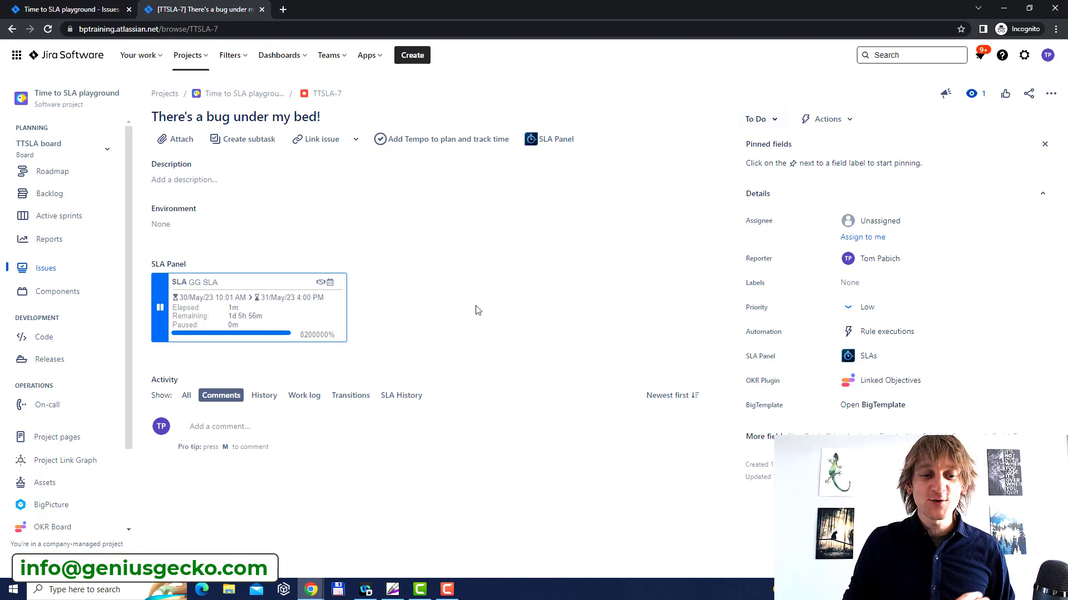
pyautogui.moveTo(248, 457)
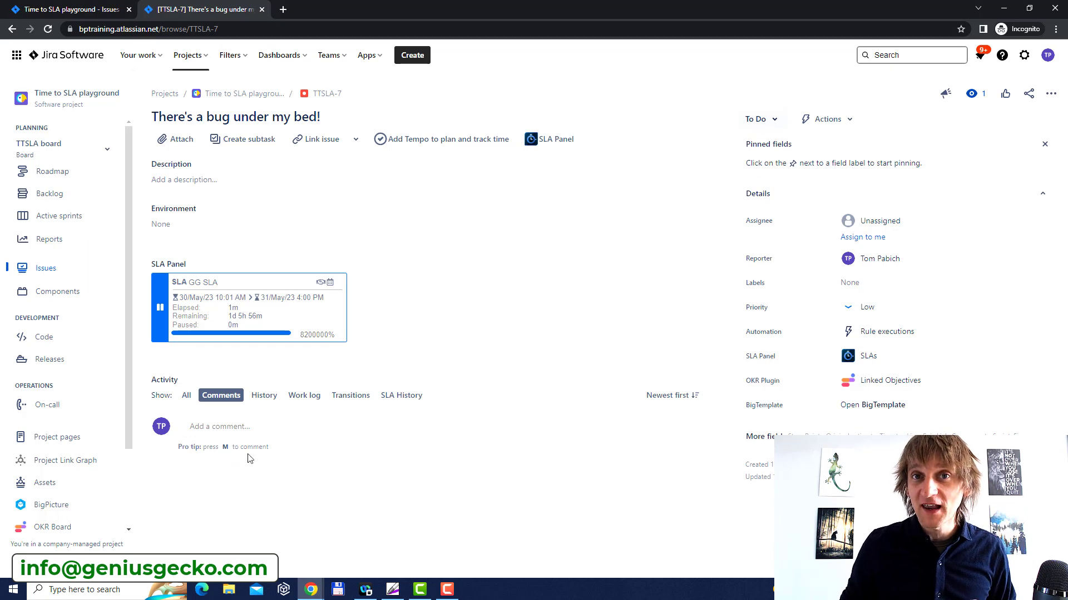
pyautogui.moveTo(281, 464)
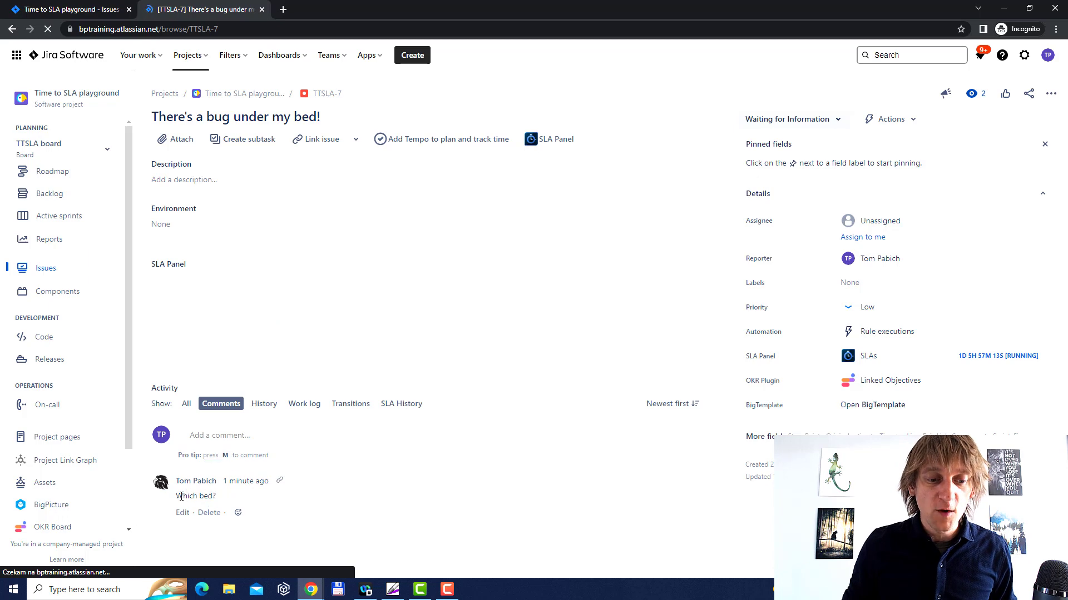
# - Post the reply comment 'The one in the living room' on TTSLA-7
pyautogui.click(238, 435)
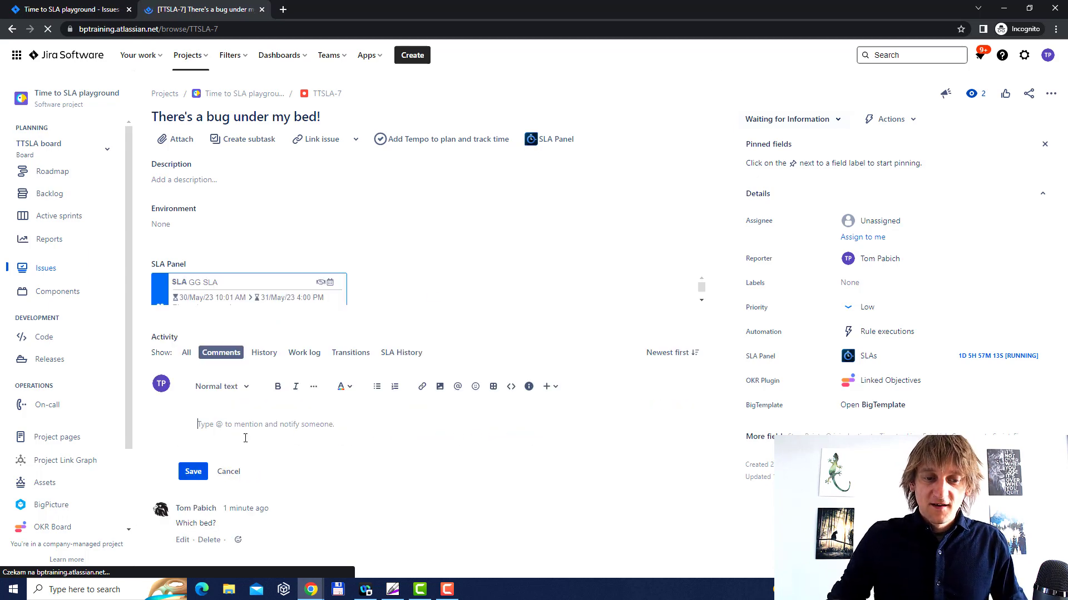
pyautogui.write('The one in')
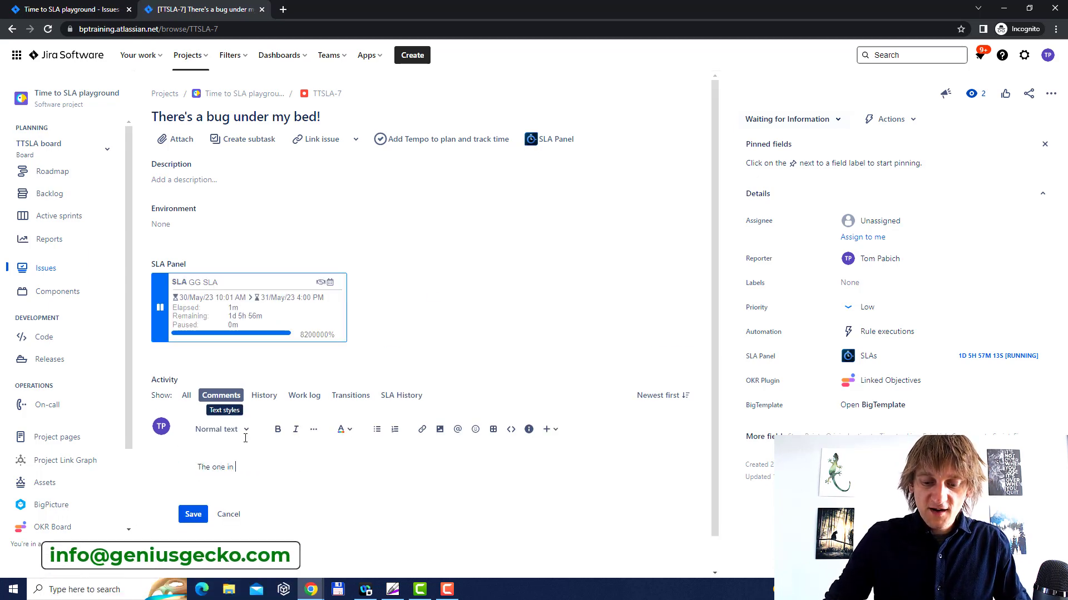
pyautogui.write('the livinh')
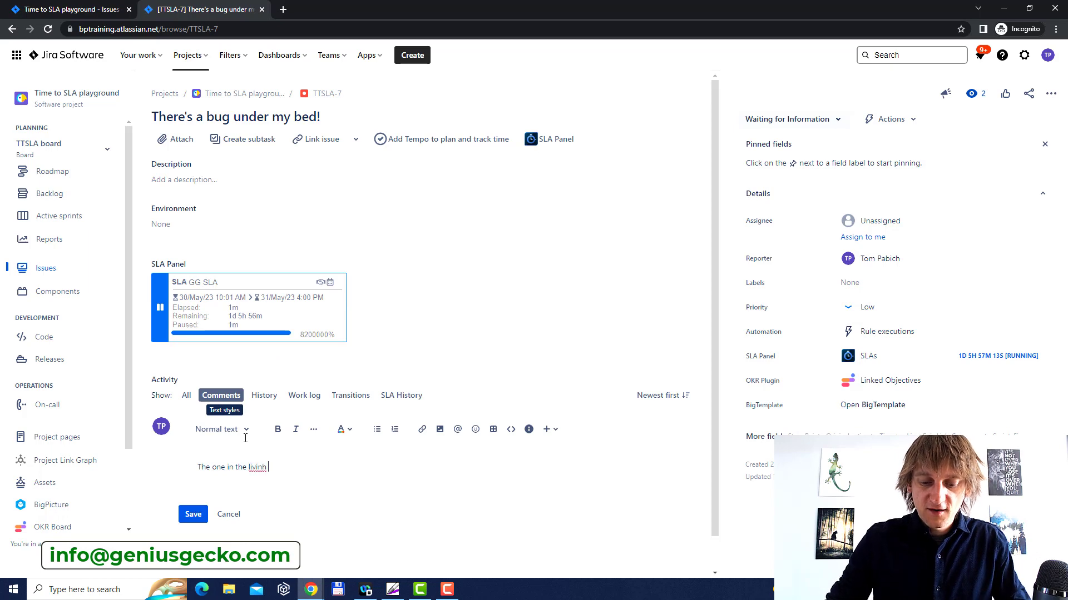
pyautogui.write('living')
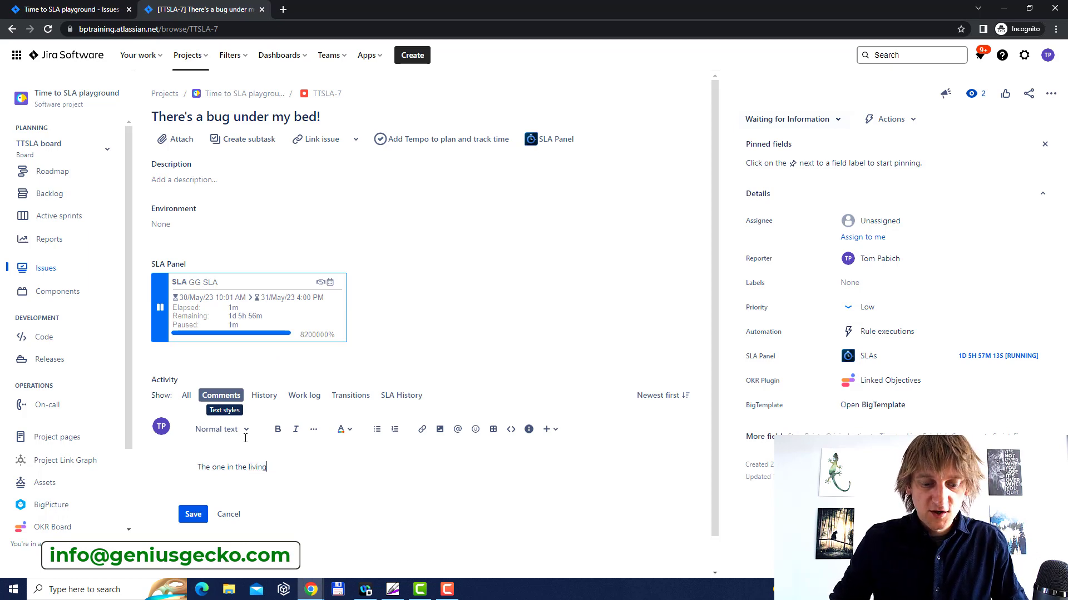
pyautogui.click(193, 514)
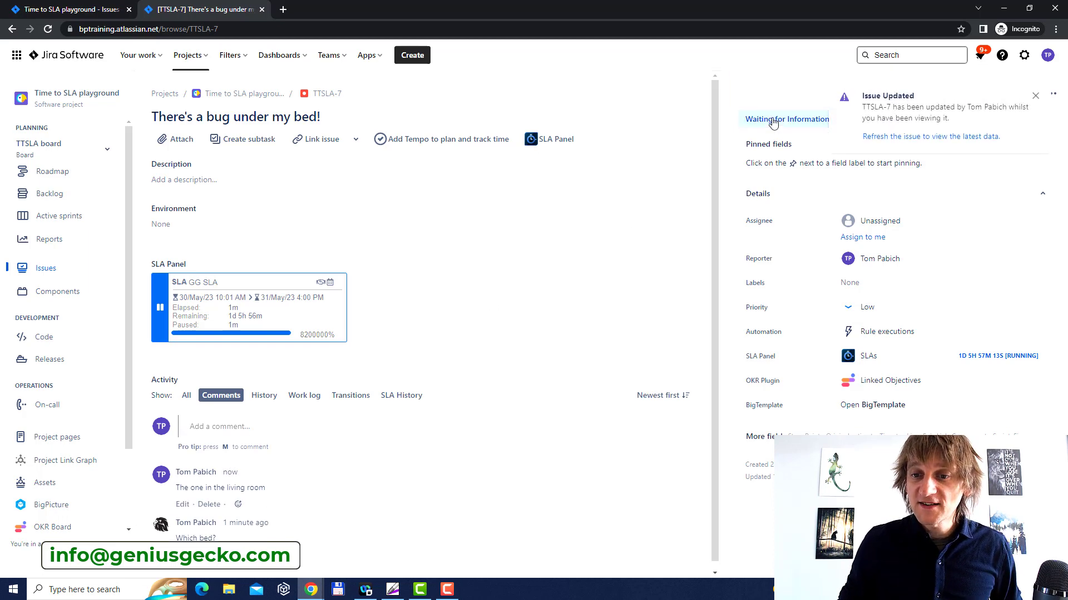
# - Back in the first window, confirm TTSLA-7's GG SLA timer is running at 2m
pyautogui.click(785, 119)
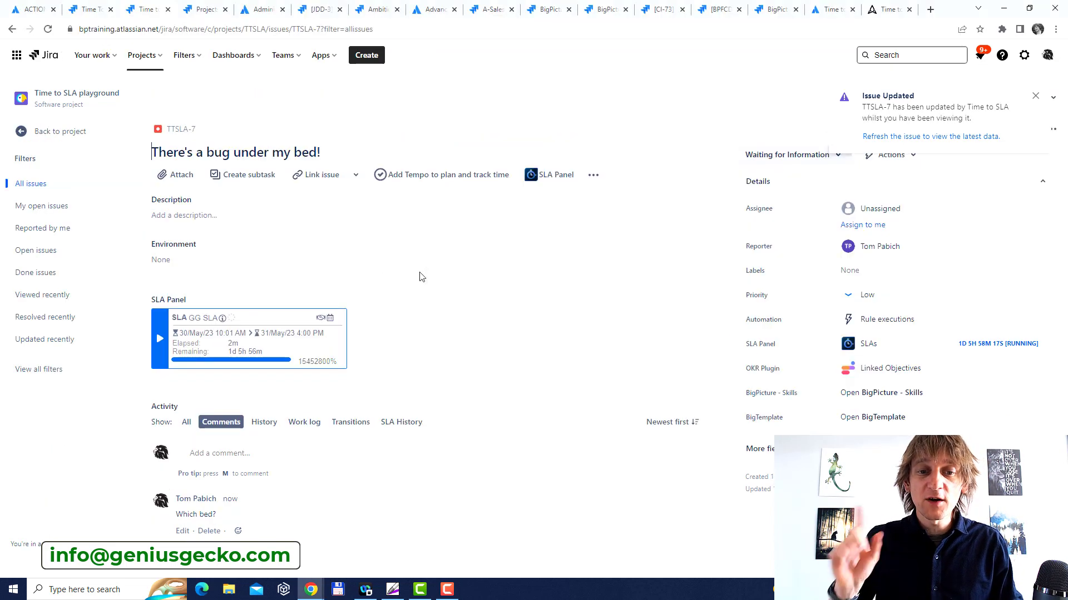
pyautogui.moveTo(379, 282)
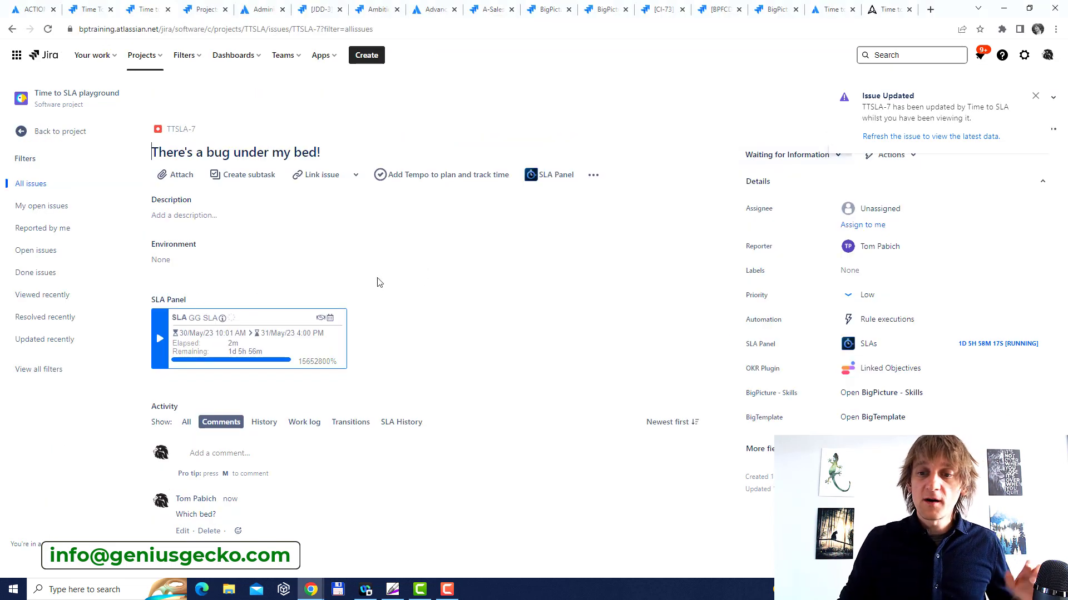